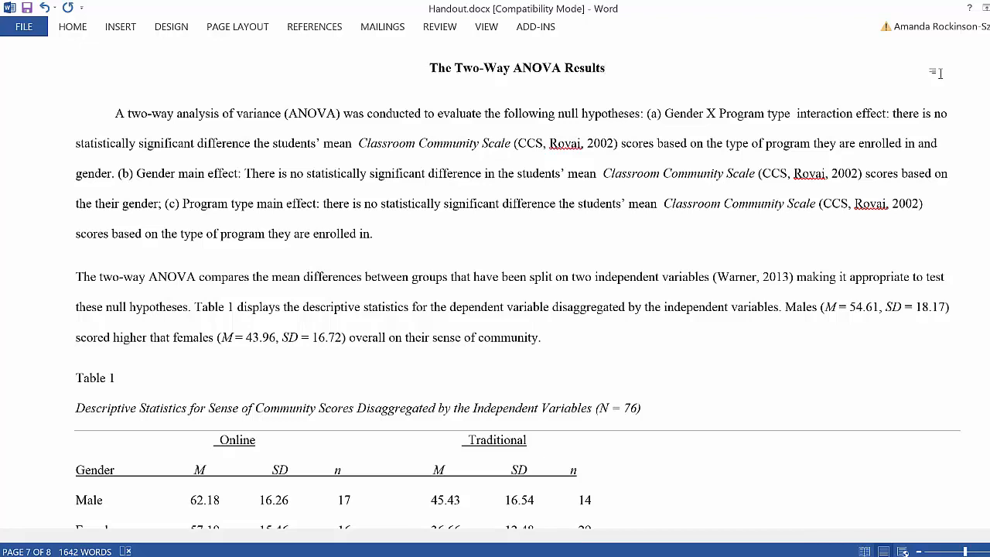
# - Highlight the opening phrases of the hypotheses paragraph, line by line
pyautogui.click(605, 68)
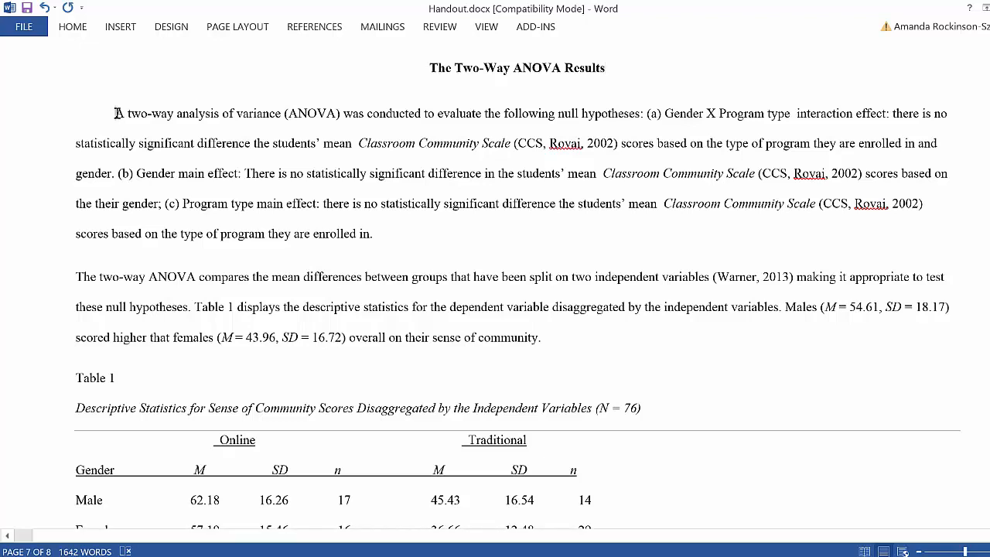
pyautogui.moveTo(114, 113); pyautogui.dragTo(340, 113)
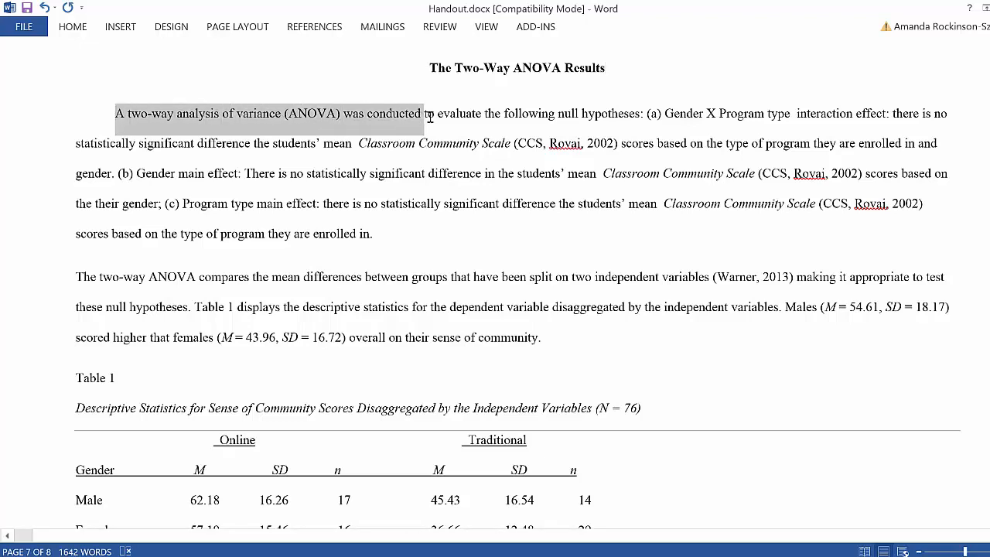
pyautogui.moveTo(426, 114); pyautogui.dragTo(640, 113)
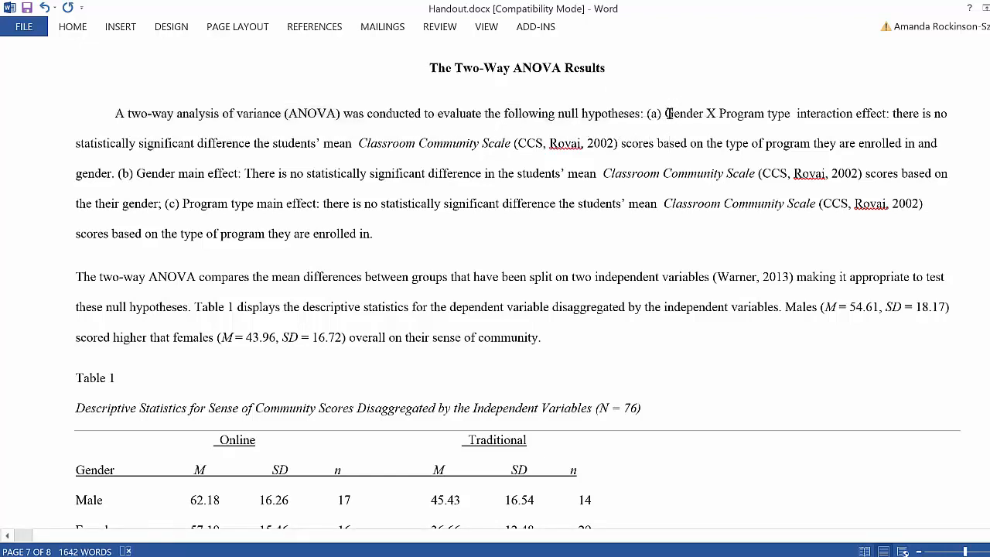
pyautogui.moveTo(664, 113); pyautogui.dragTo(887, 114)
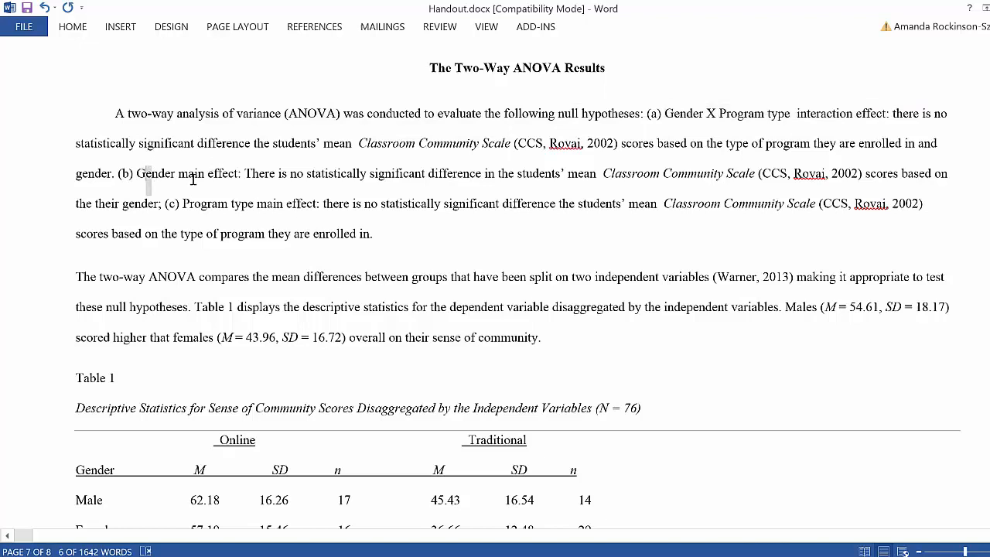
# - Point out 'Program type main effect' in hypothesis (c), then scroll to Table 1
pyautogui.doubleClick(206, 204)
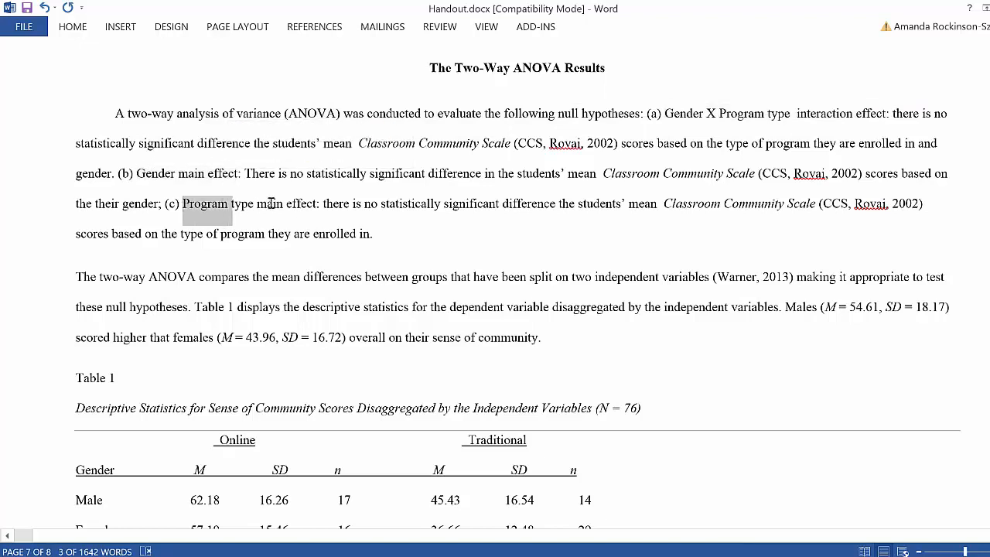
pyautogui.doubleClick(208, 204)
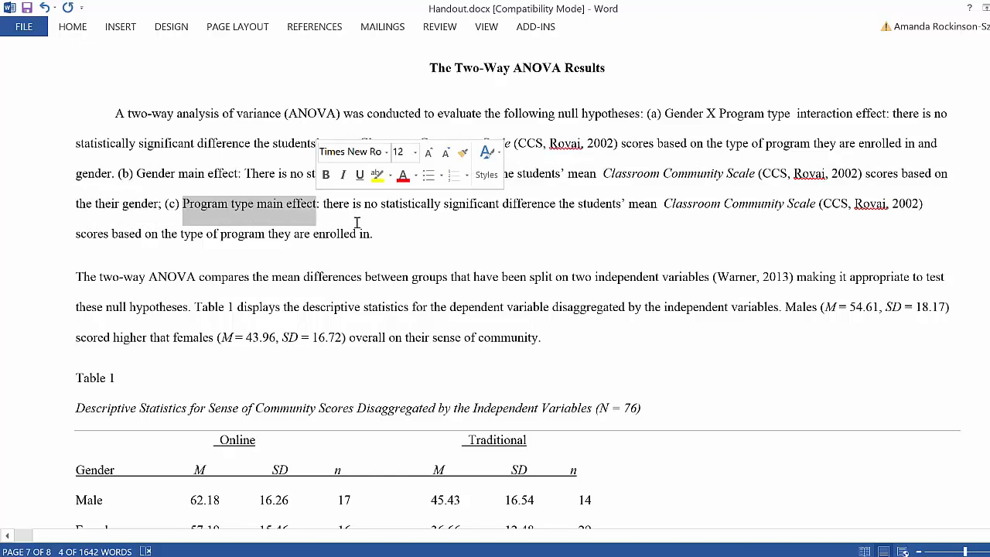
pyautogui.click(386, 233)
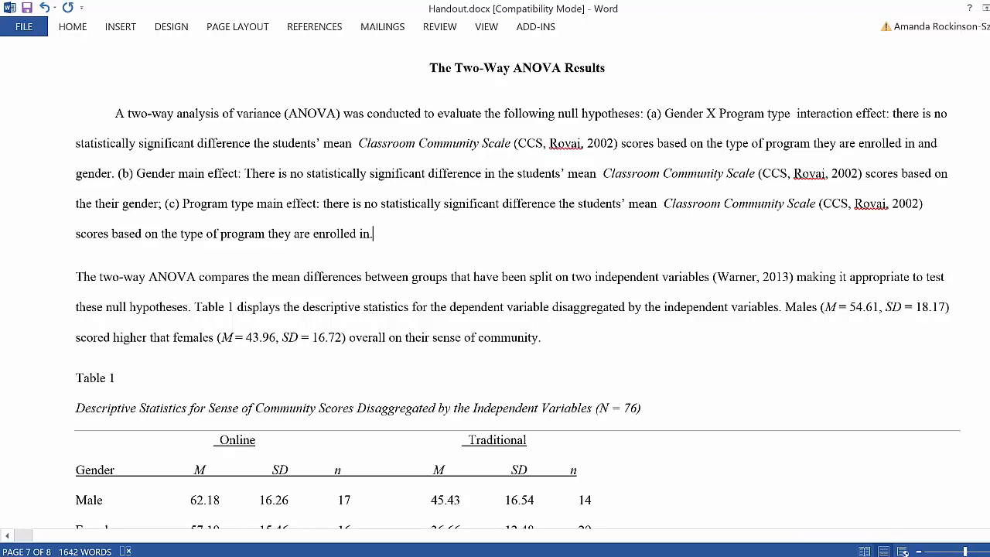
pyautogui.scroll(-3)
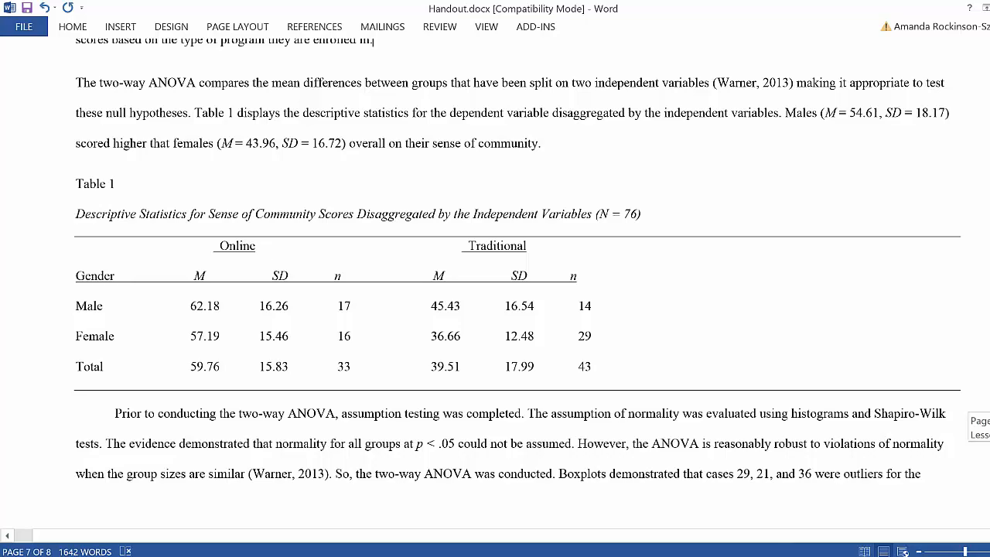
pyautogui.scroll(-3)
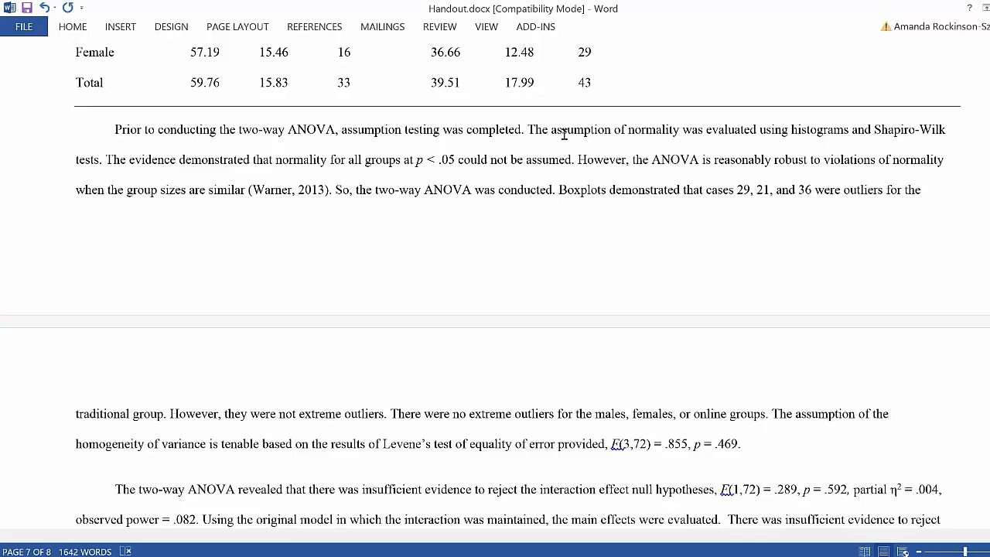
pyautogui.moveTo(714, 132)
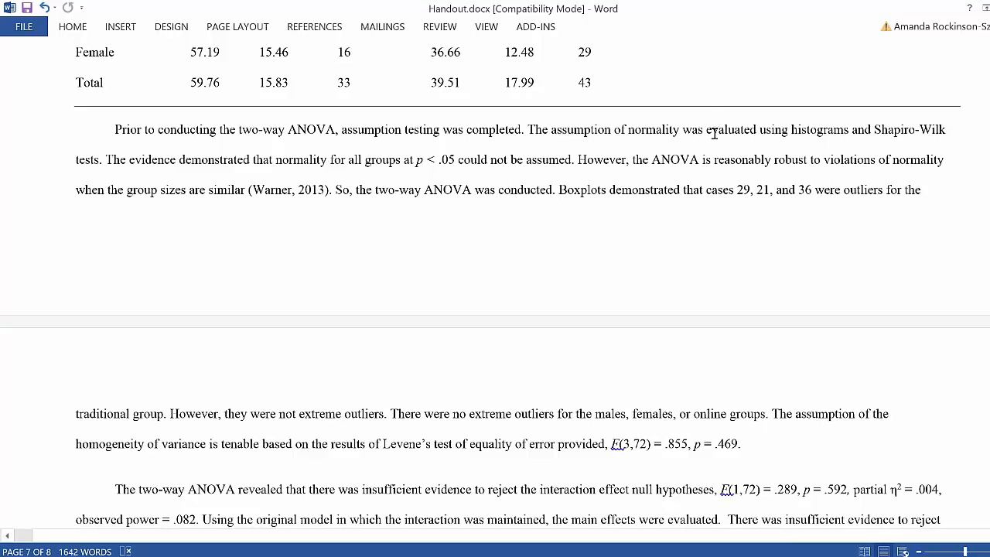
pyautogui.moveTo(858, 126)
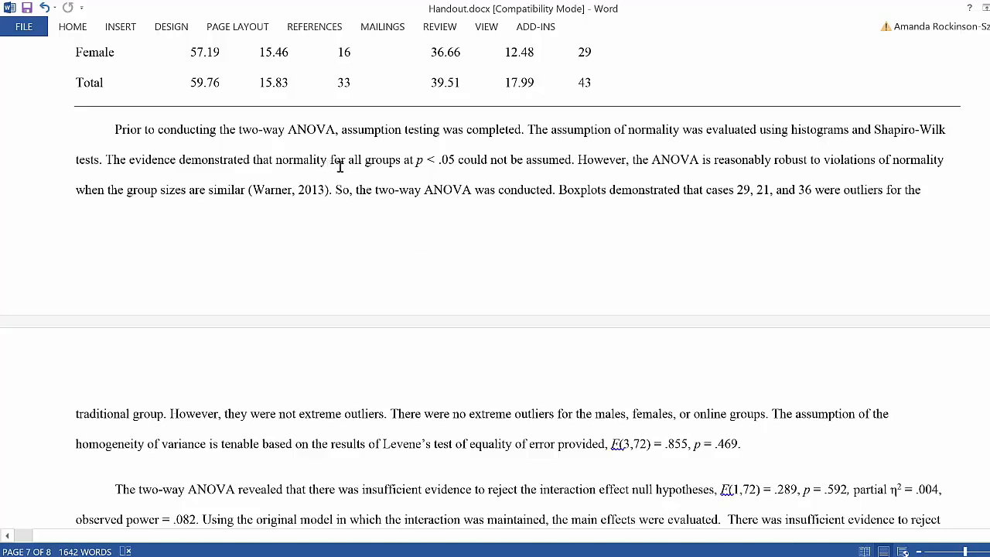
pyautogui.moveTo(507, 173)
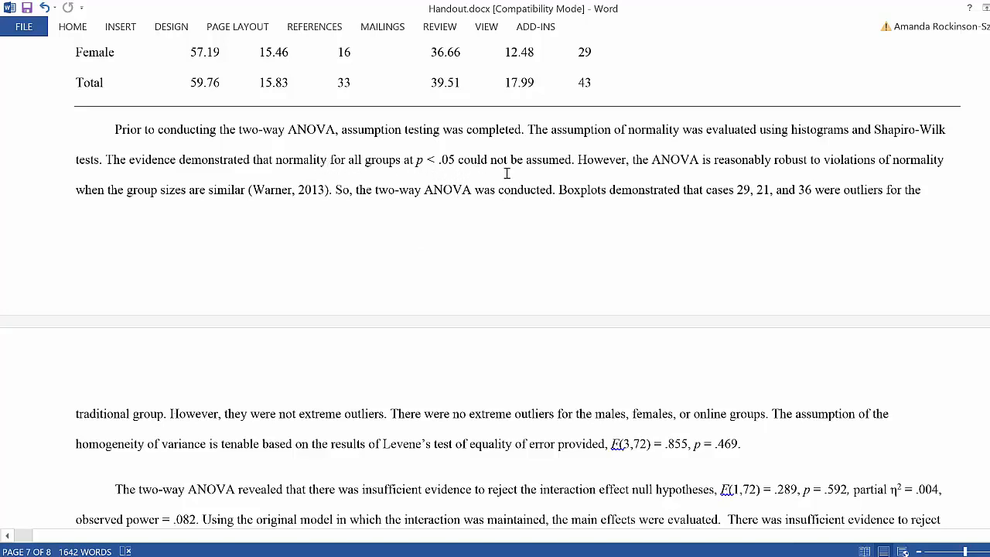
pyautogui.moveTo(377, 201)
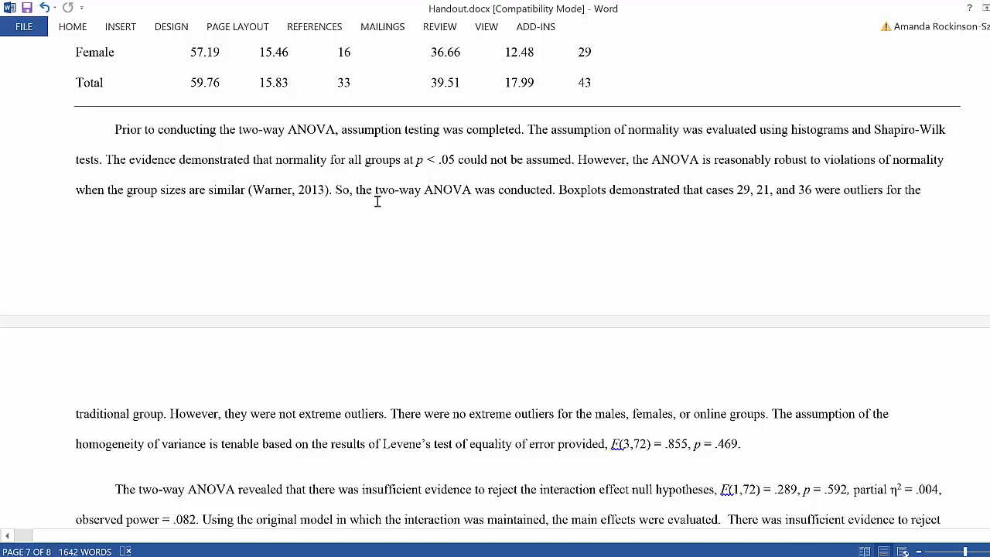
pyautogui.moveTo(620, 170)
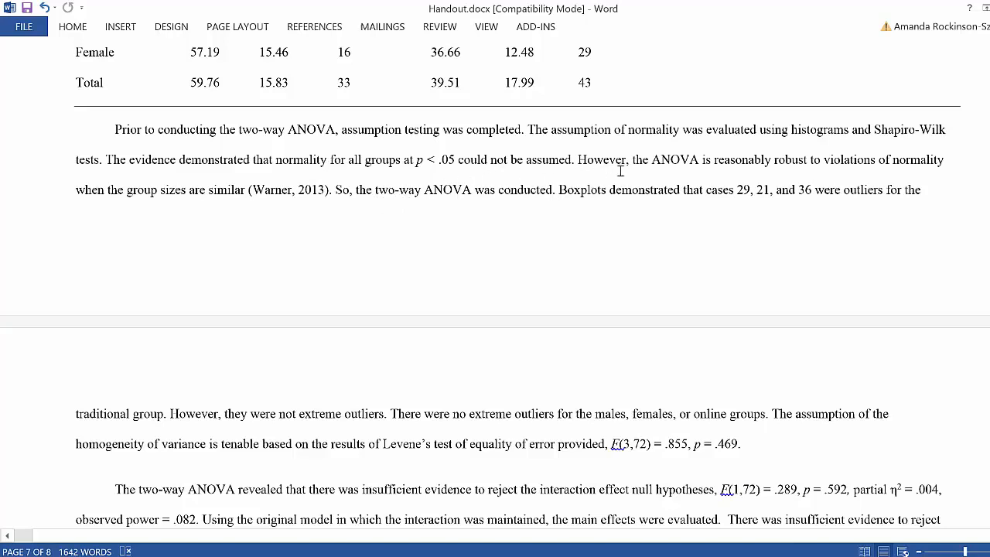
pyautogui.moveTo(816, 178)
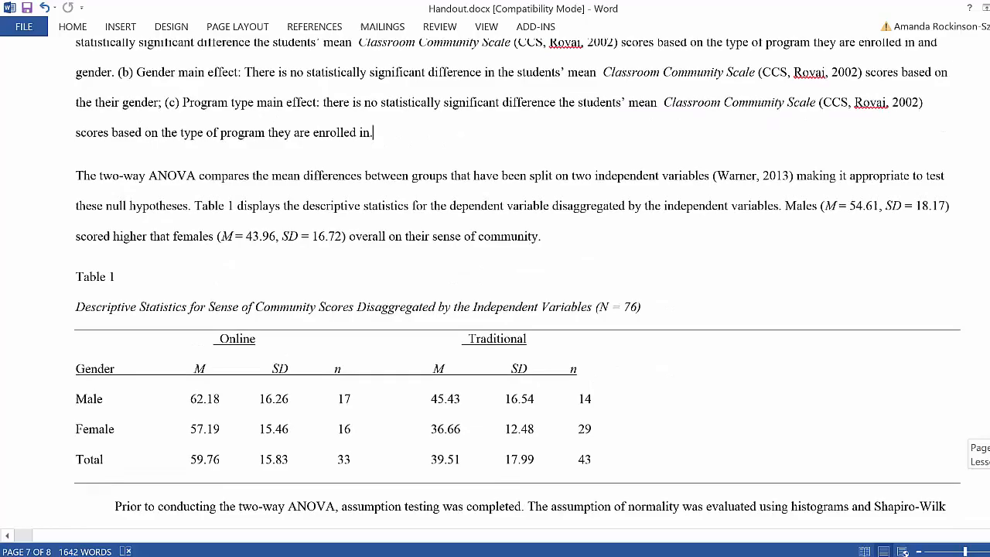
pyautogui.scroll(-3)
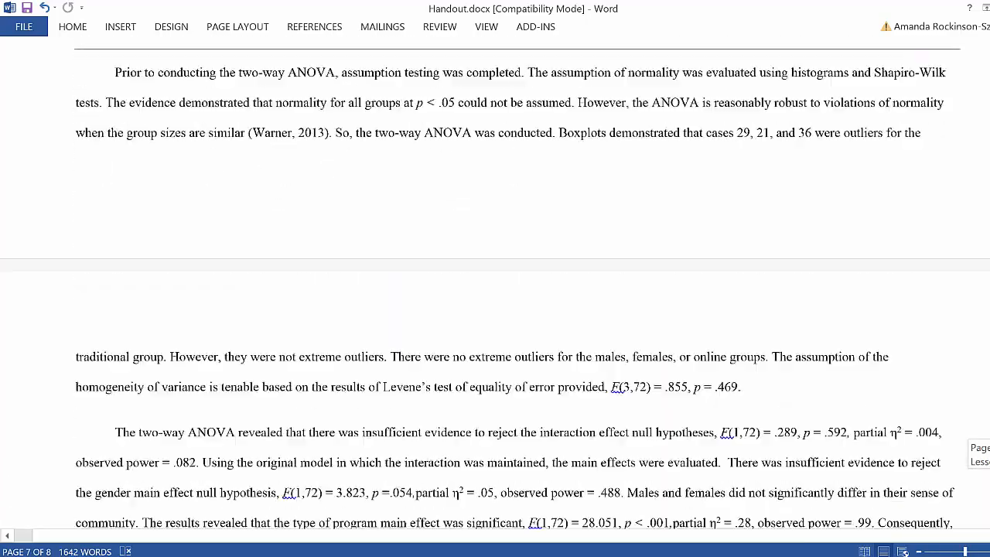
pyautogui.scroll(-3)
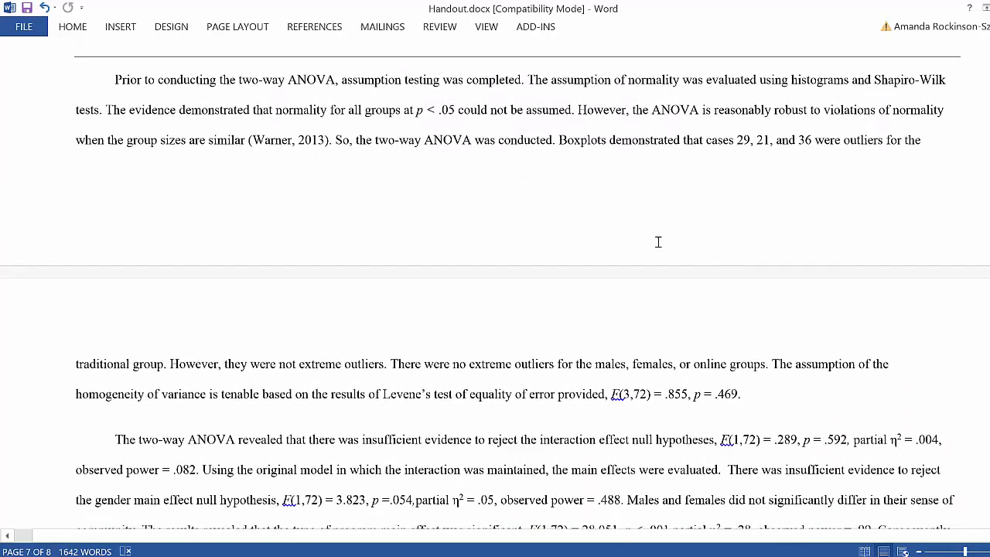
pyautogui.moveTo(587, 147)
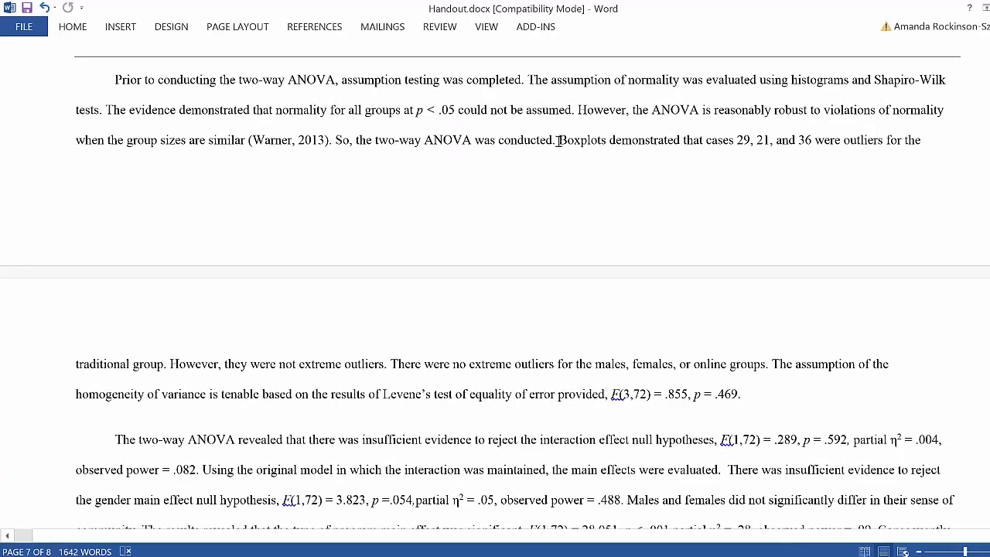
pyautogui.moveTo(559, 140); pyautogui.dragTo(682, 140)
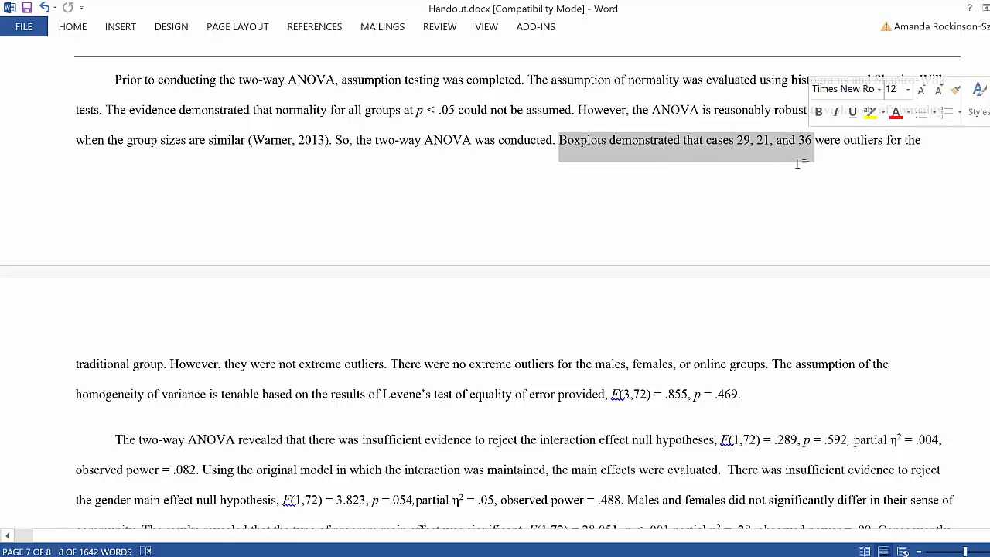
pyautogui.click(563, 152)
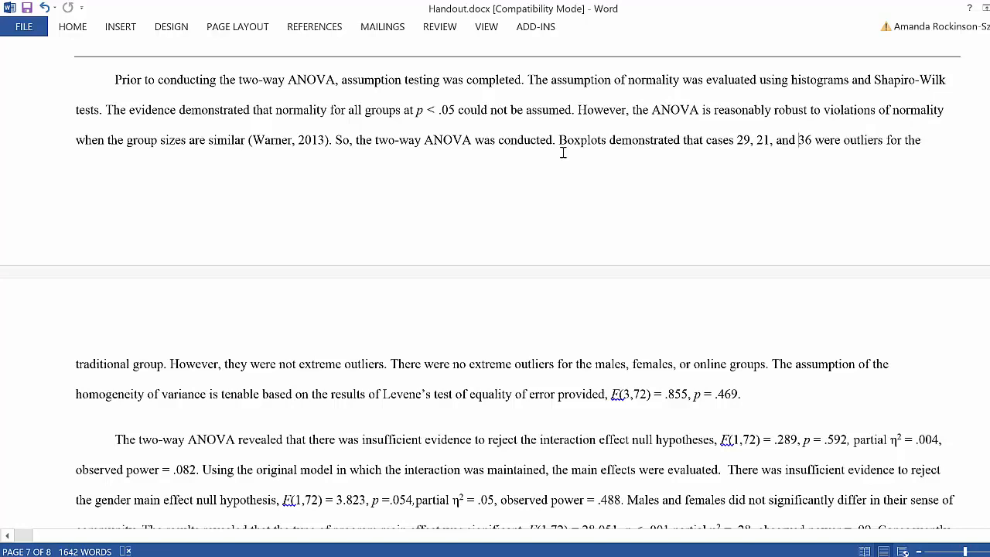
pyautogui.moveTo(621, 374)
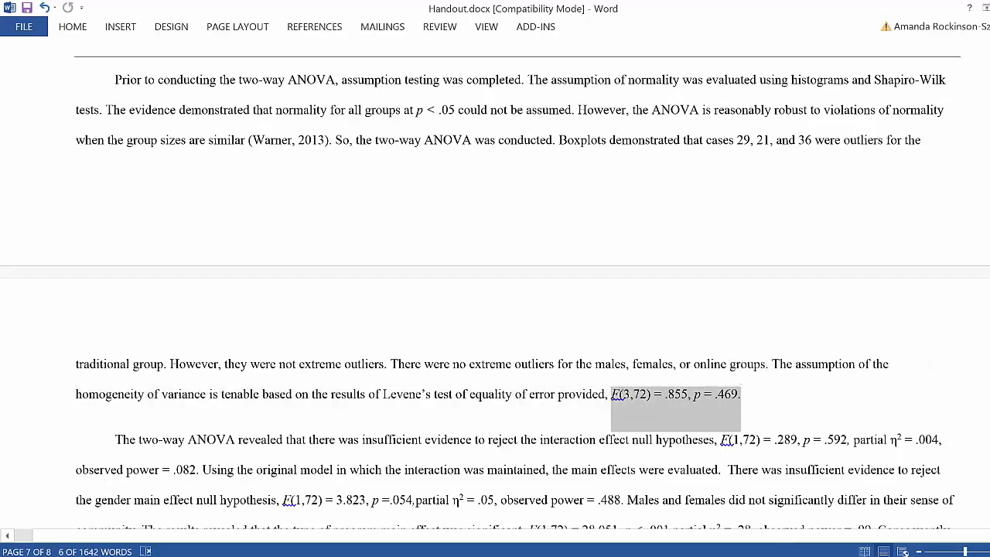
# - Scroll to the ANOVA results and highlight the interaction effect F, p and partial η² values
pyautogui.scroll(-3)
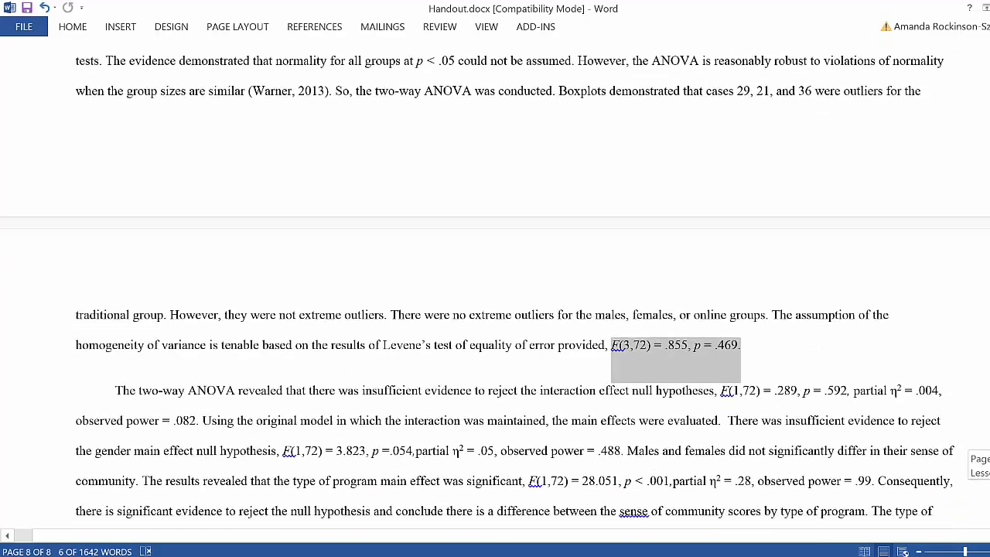
pyautogui.scroll(-3)
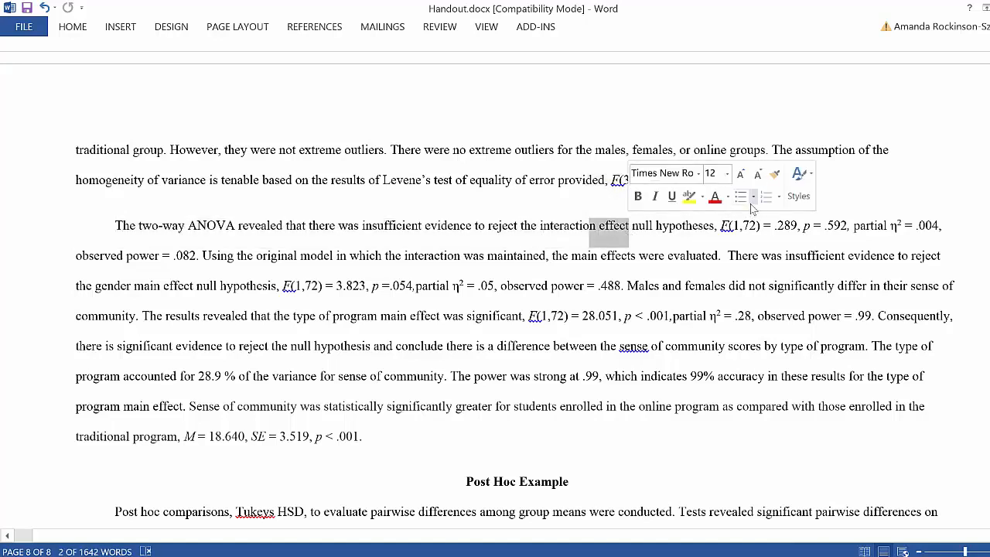
pyautogui.moveTo(611, 225); pyautogui.dragTo(936, 225)
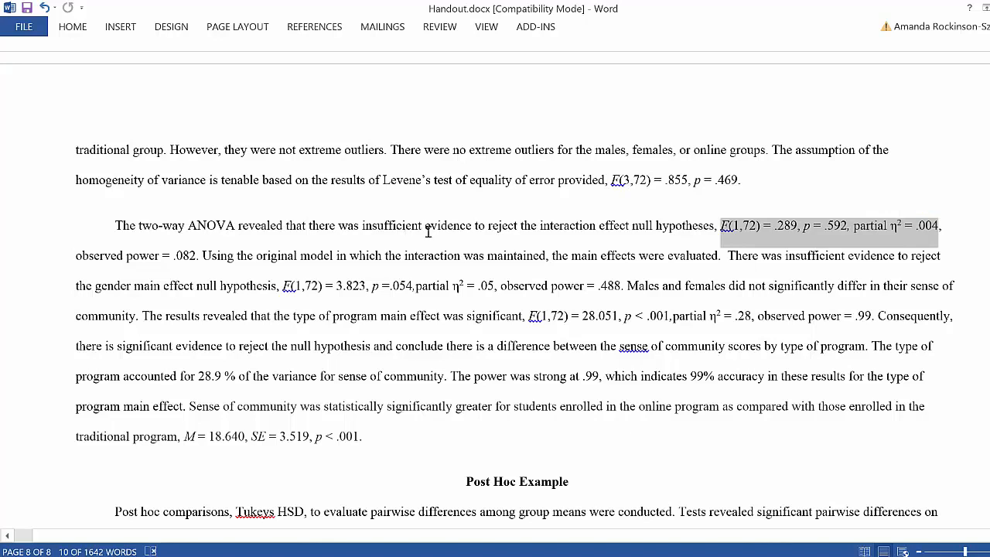
pyautogui.moveTo(448, 237)
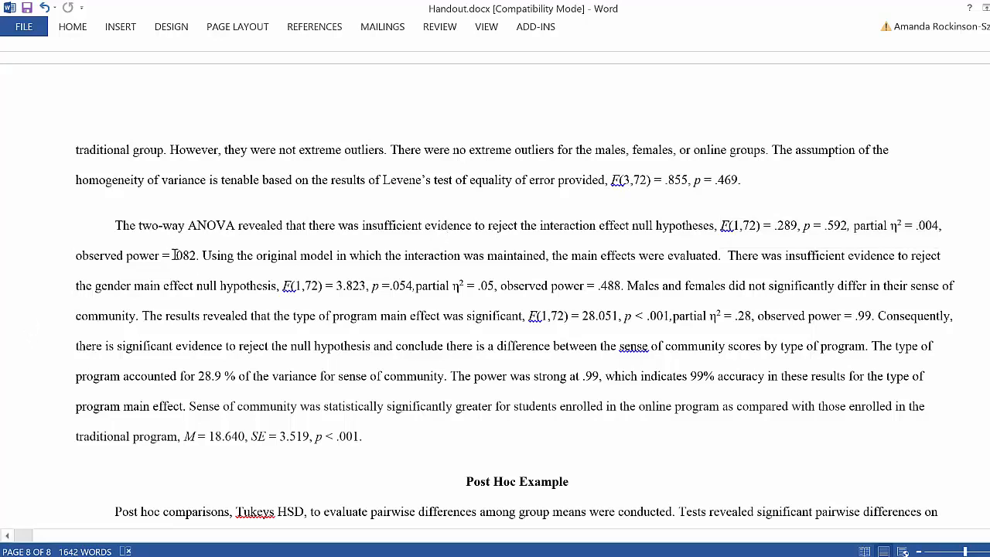
pyautogui.moveTo(301, 255); pyautogui.dragTo(404, 255)
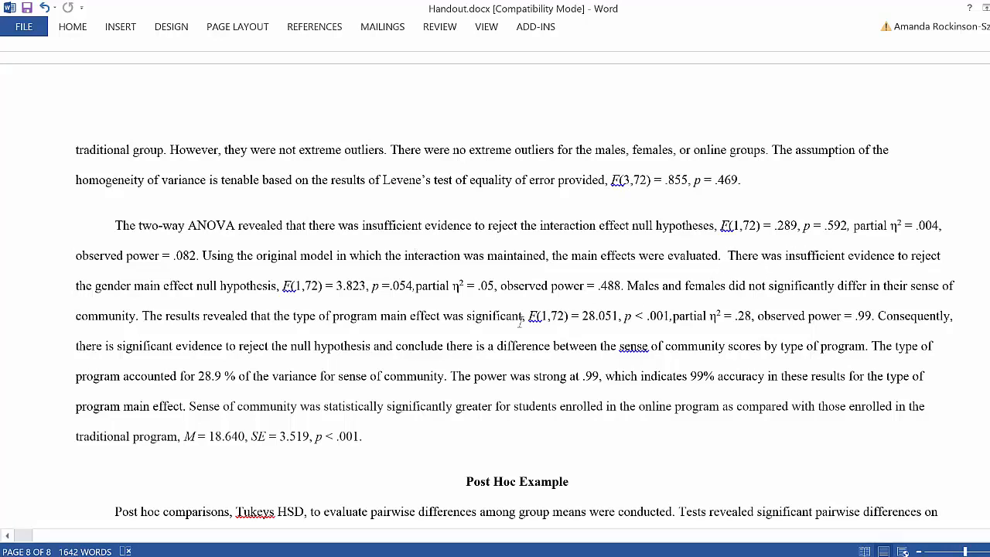
pyautogui.doubleClick(808, 255)
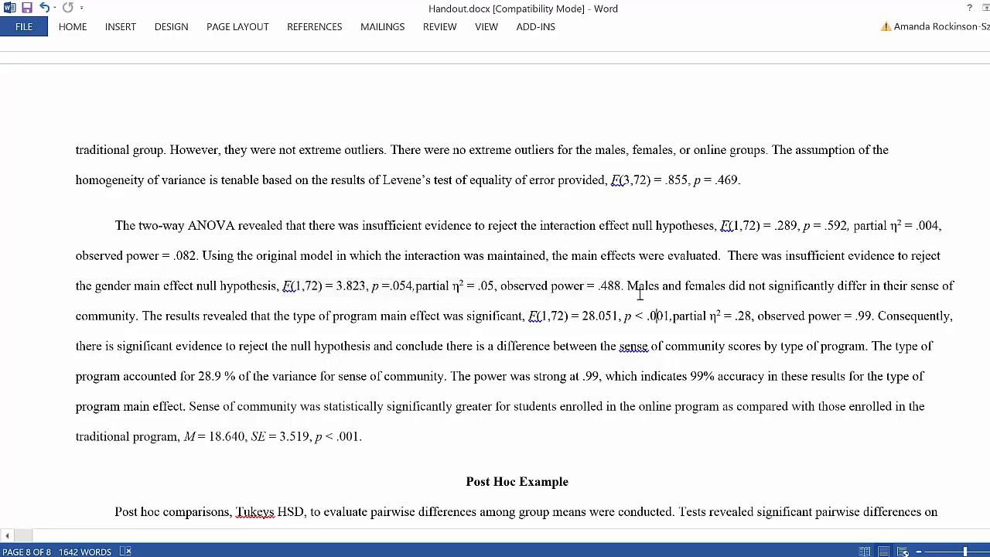
pyautogui.moveTo(628, 286); pyautogui.dragTo(744, 285)
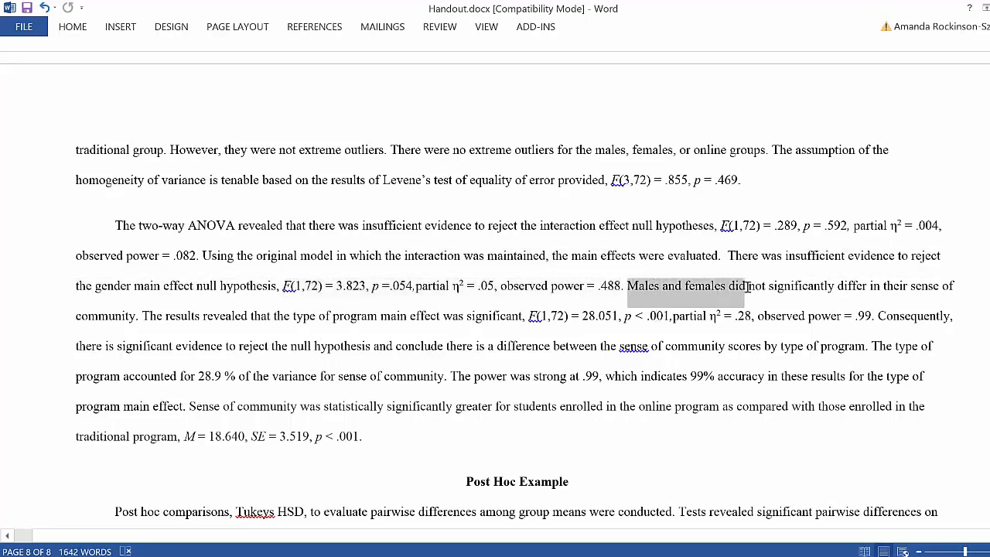
pyautogui.moveTo(742, 294); pyautogui.dragTo(955, 294)
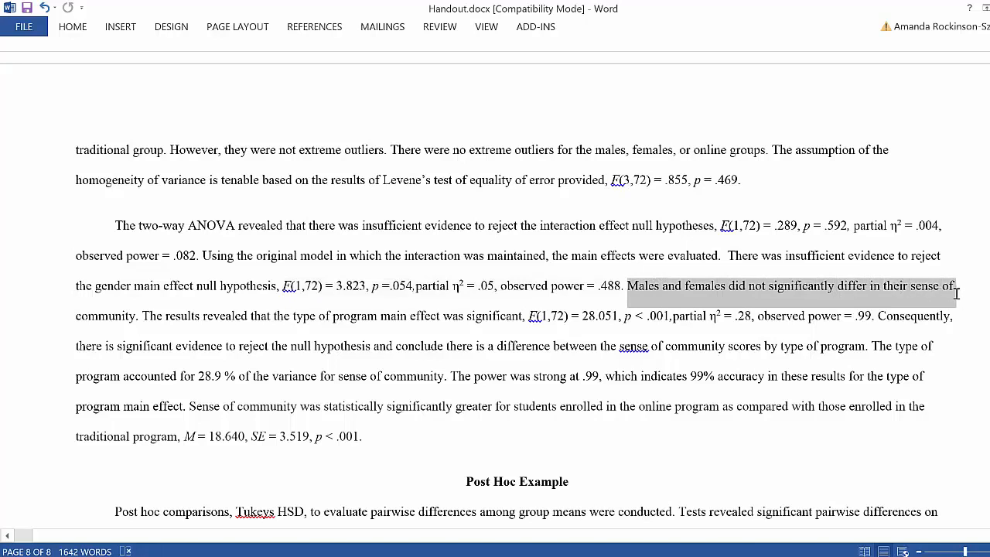
pyautogui.moveTo(955, 286); pyautogui.dragTo(139, 315)
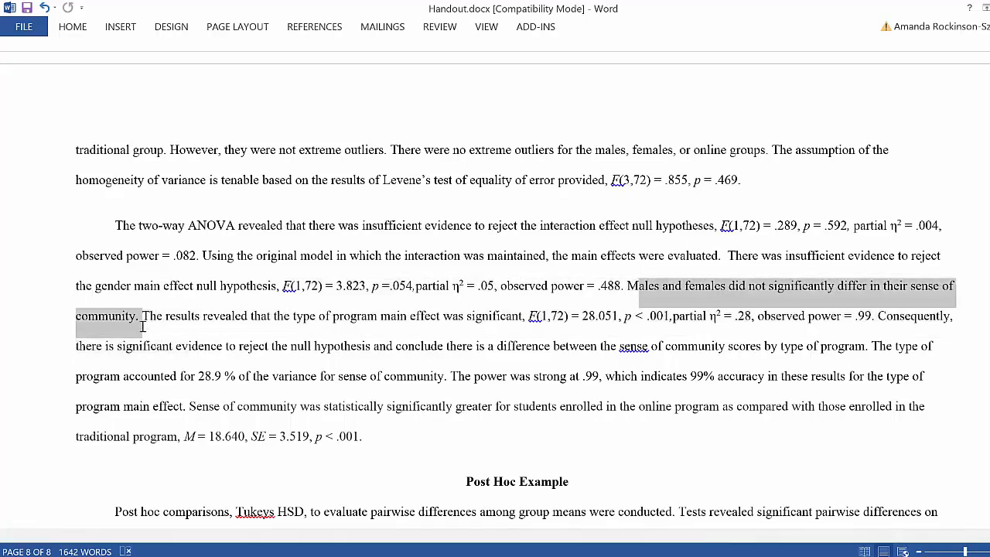
pyautogui.click(299, 323)
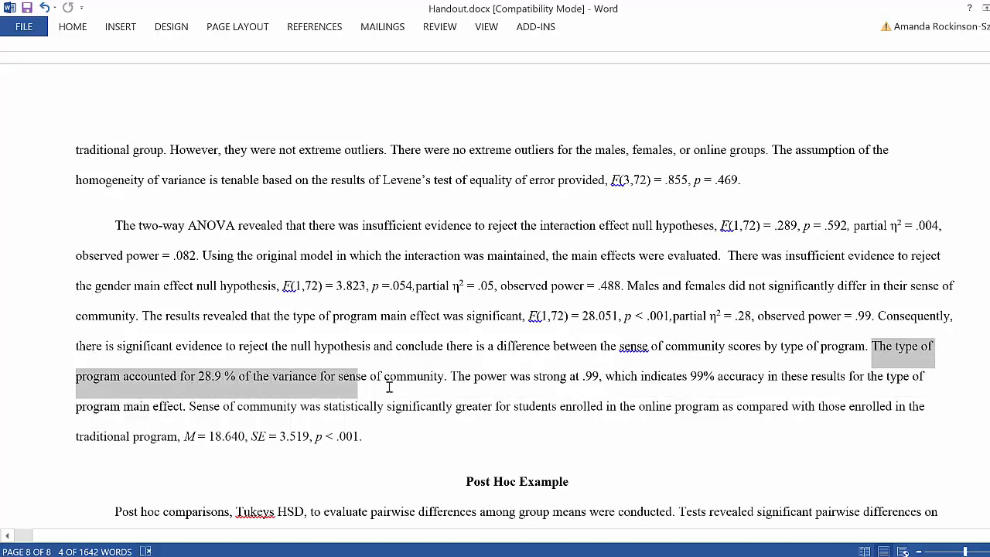
pyautogui.click(447, 376)
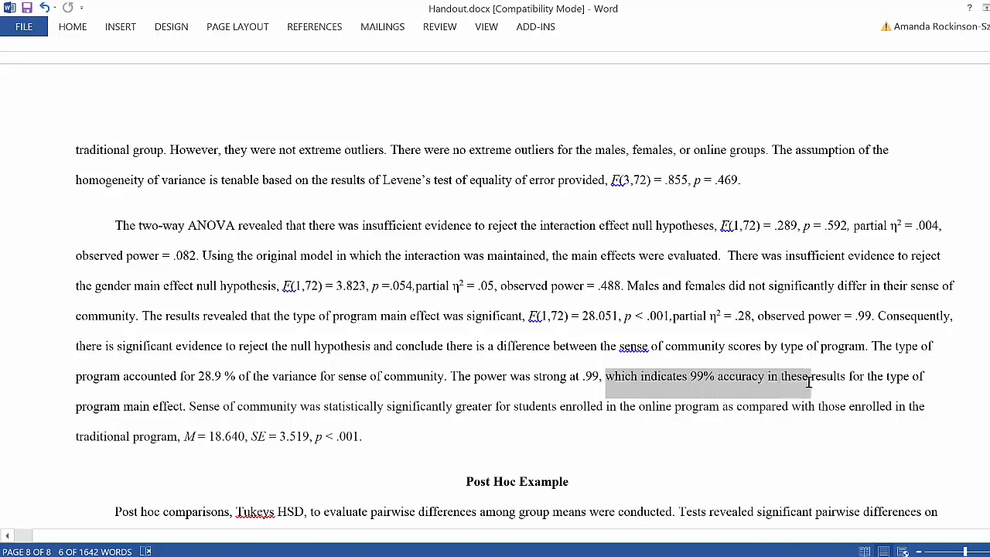
pyautogui.click(406, 488)
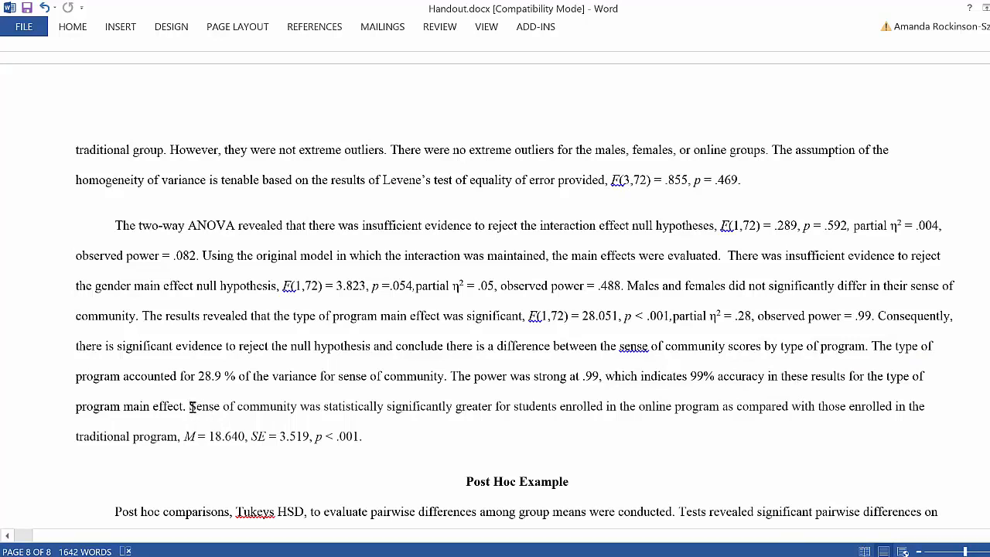
pyautogui.doubleClick(192, 406)
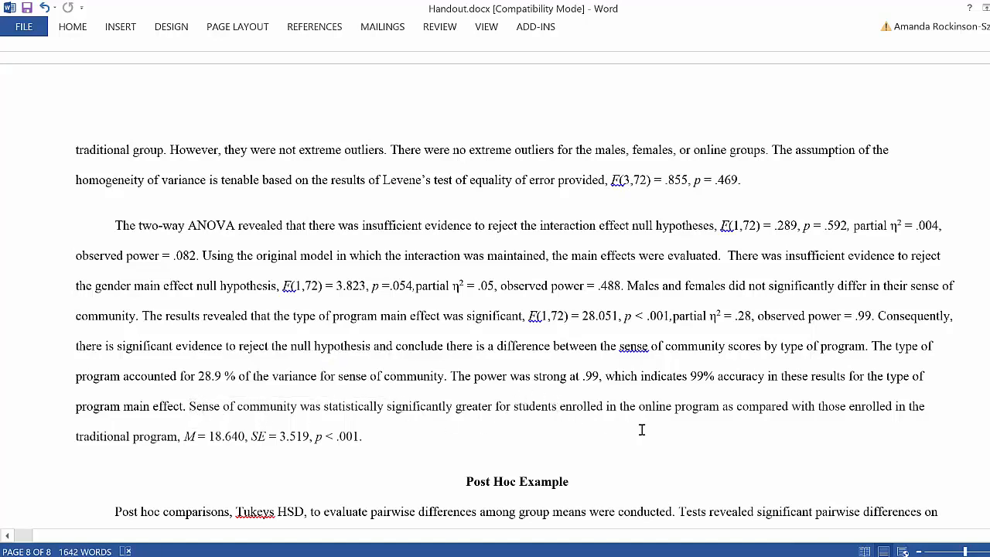
pyautogui.moveTo(619, 406); pyautogui.dragTo(717, 406)
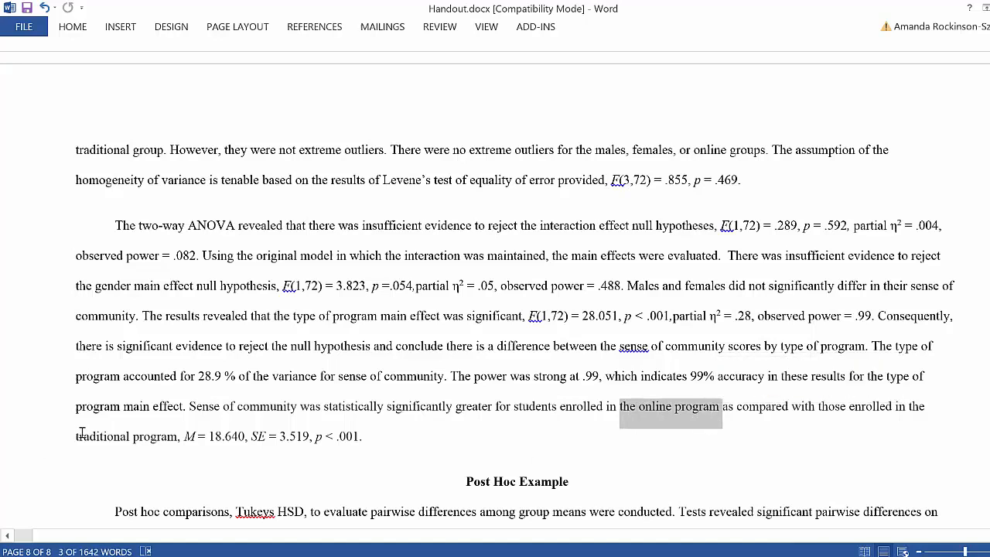
pyautogui.click(182, 437)
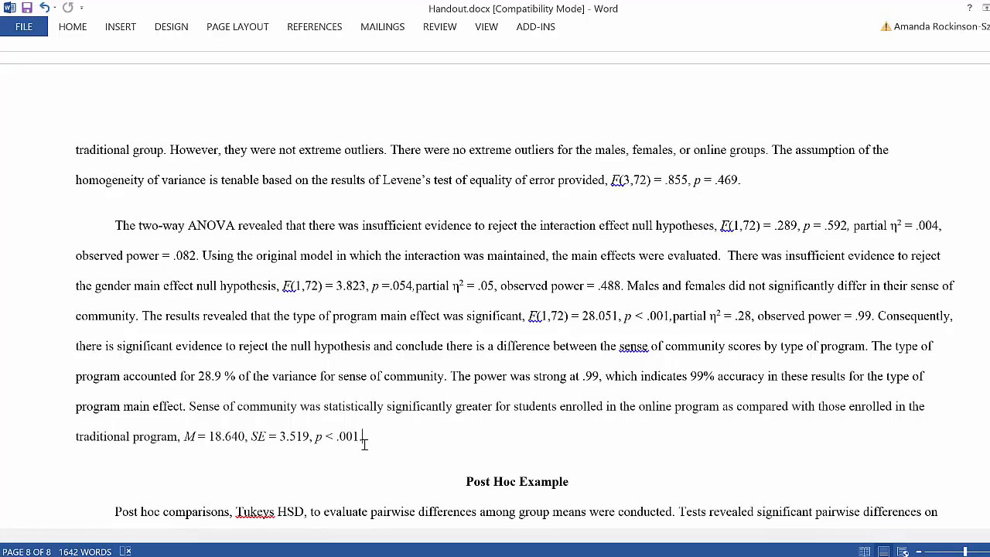
pyautogui.moveTo(364, 439)
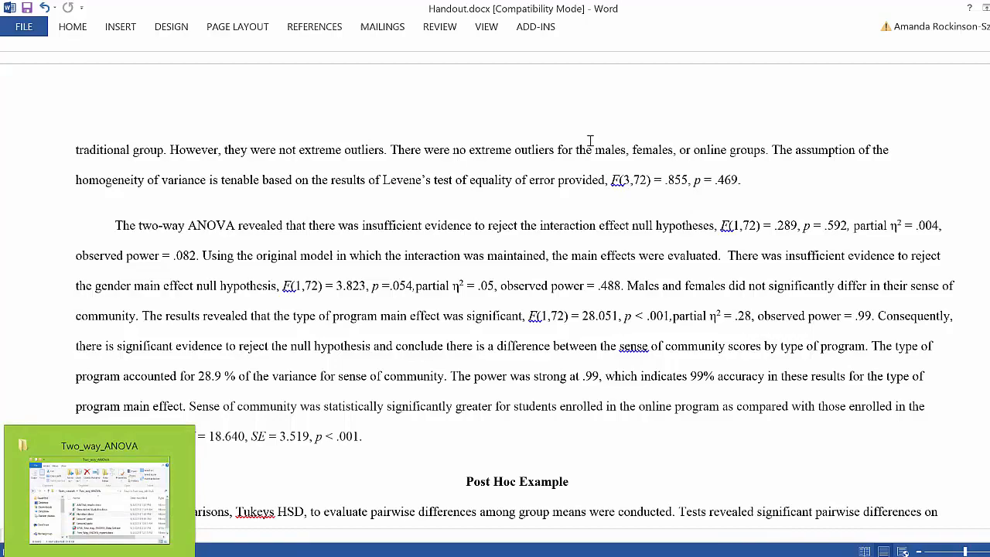
# - Scroll down to the Post Hoc Example paragraph on Tukey's HSD pairwise comparisons
pyautogui.scroll(-3)
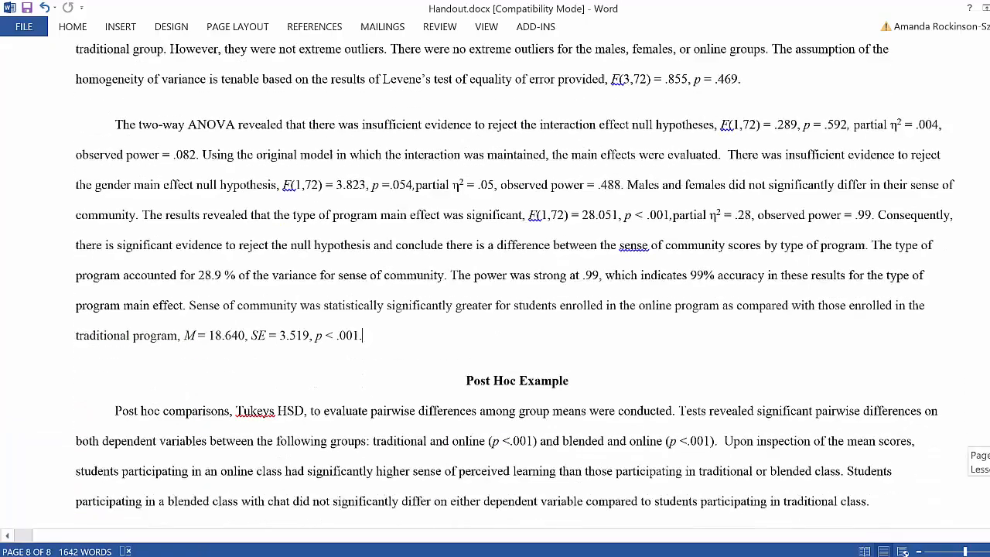
pyautogui.scroll(-3)
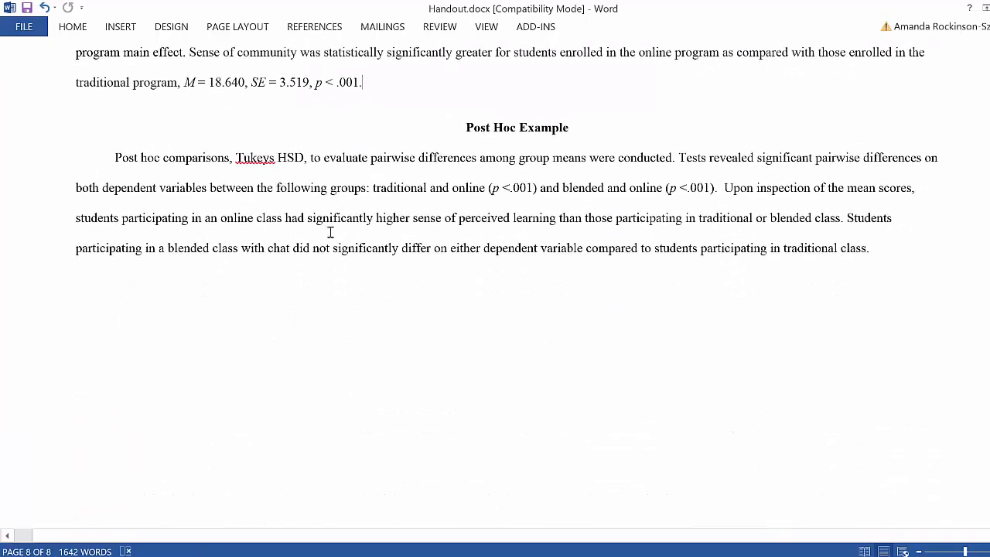
pyautogui.moveTo(277, 136)
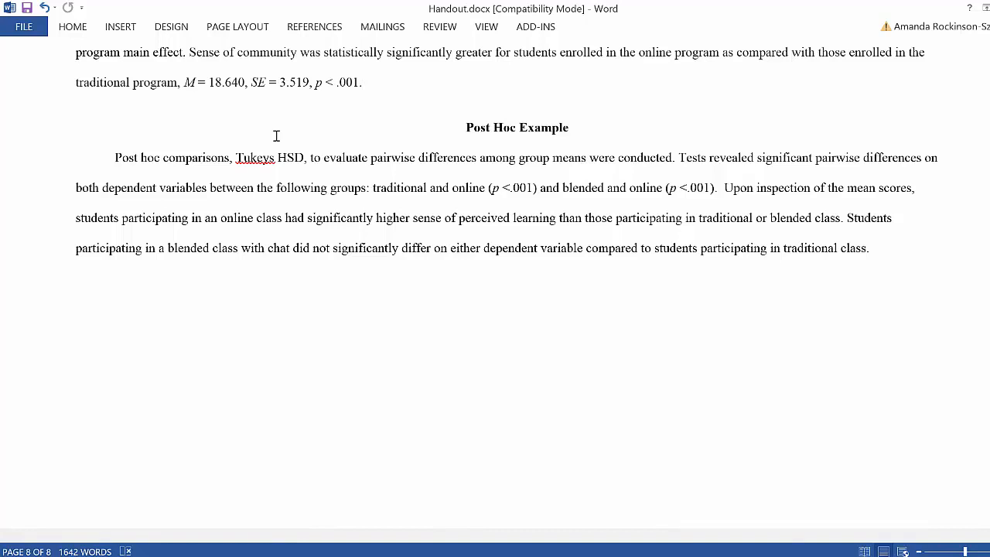
pyautogui.click(362, 82)
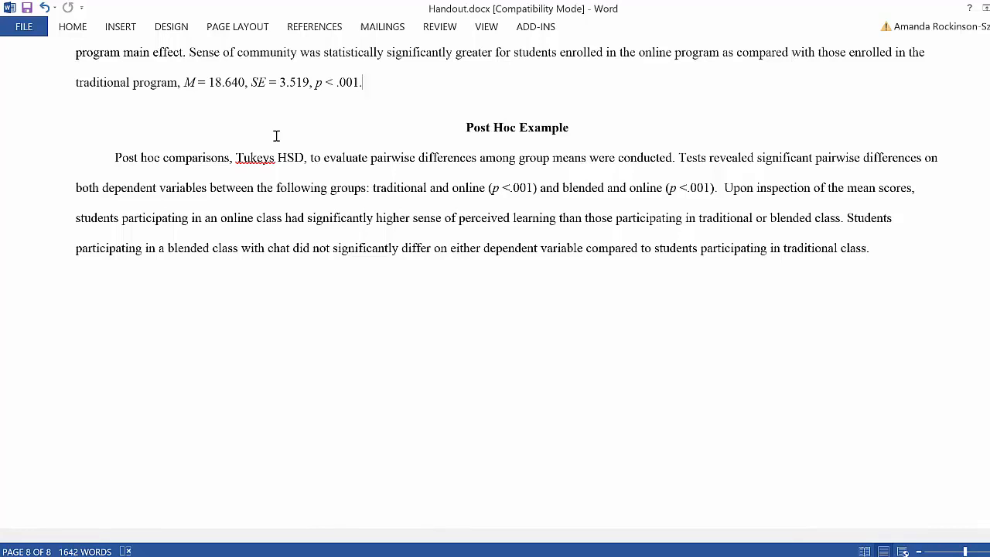